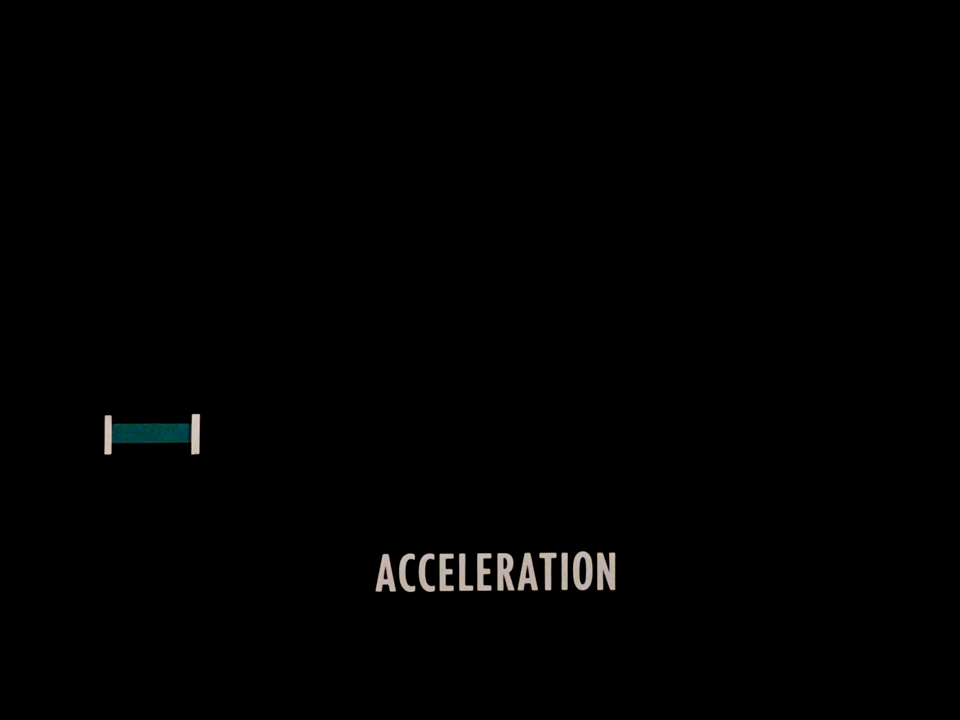
# Scrub the explainer until the ACCELERATION bar passes its first tick and shows 10%
pyautogui.moveTo(195, 438); pyautogui.dragTo(300, 438)
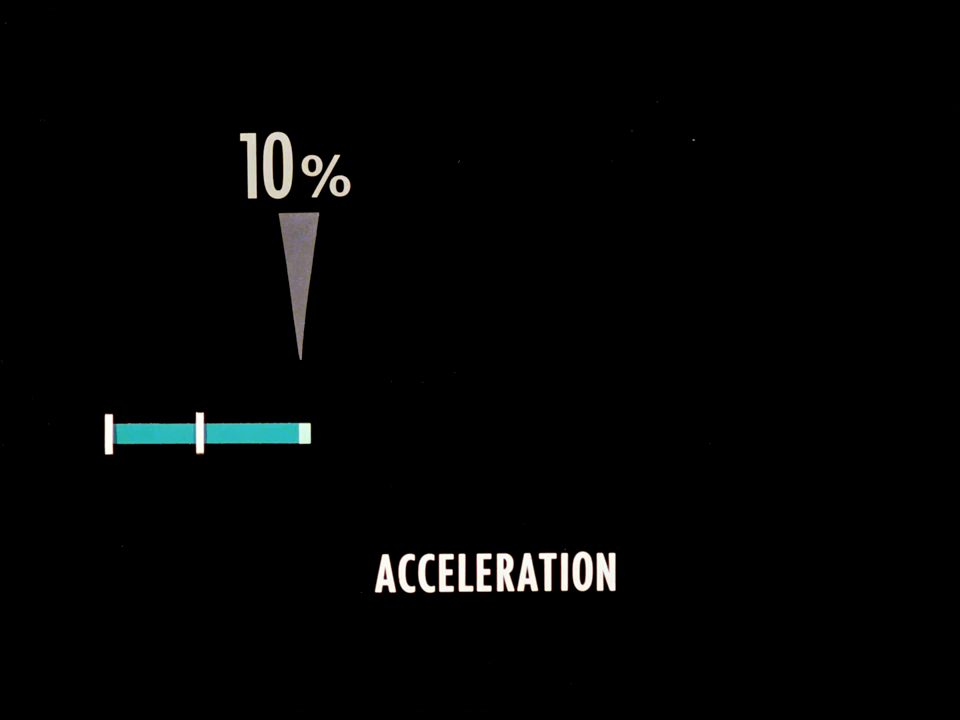